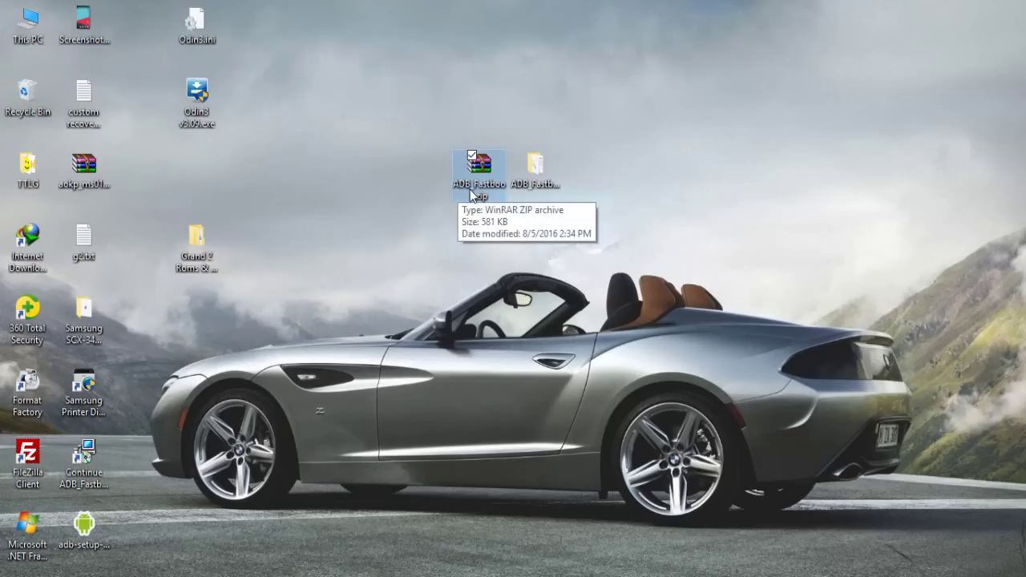
- Extract the ADB_Fastboot zip archive onto the desktop with Extract Here
{"action": "right_click", "coordinate": [478, 164]}
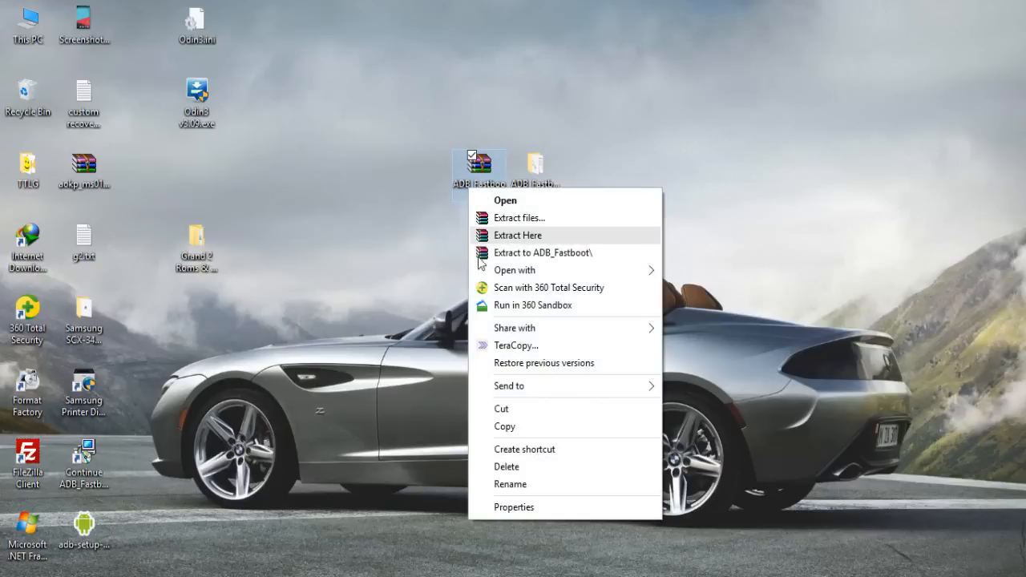
{"action": "left_click", "coordinate": [519, 235]}
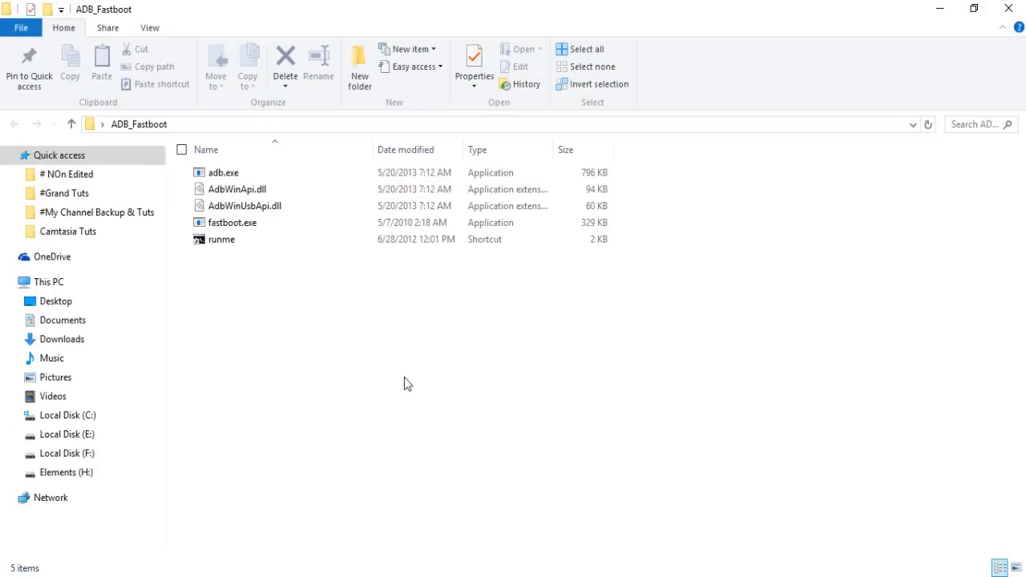
- Open a command window in the ADB_Fastboot folder from its context menu
{"action": "right_click", "coordinate": [407, 384]}
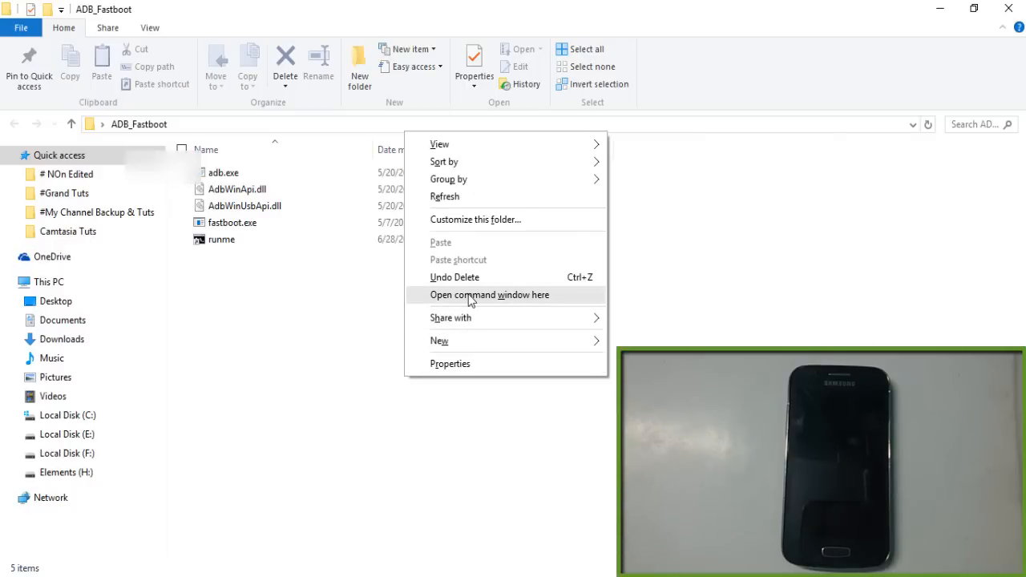
{"action": "left_click", "coordinate": [489, 295]}
{"action": "type", "text": "ad"}
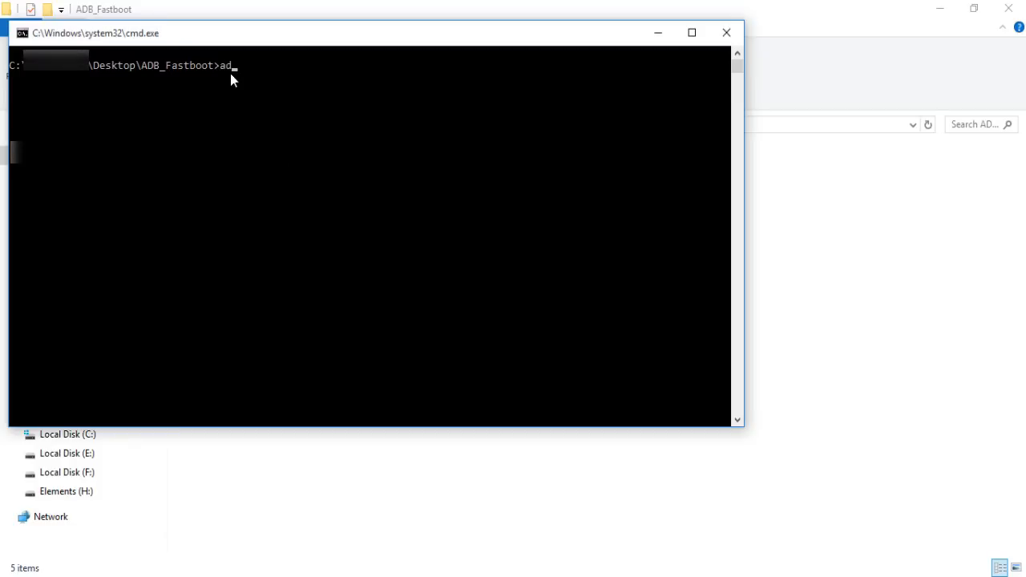
- Run 'adb devices', fixing a typo, to list the phone in recovery mode
{"action": "type", "text": "b devioc"}
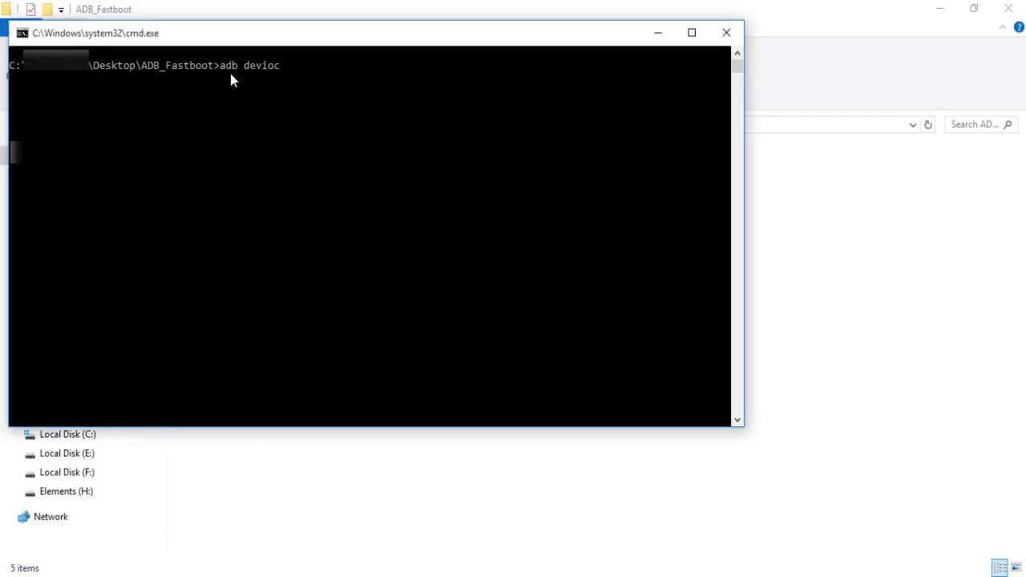
{"action": "key", "text": "BackSpace"}
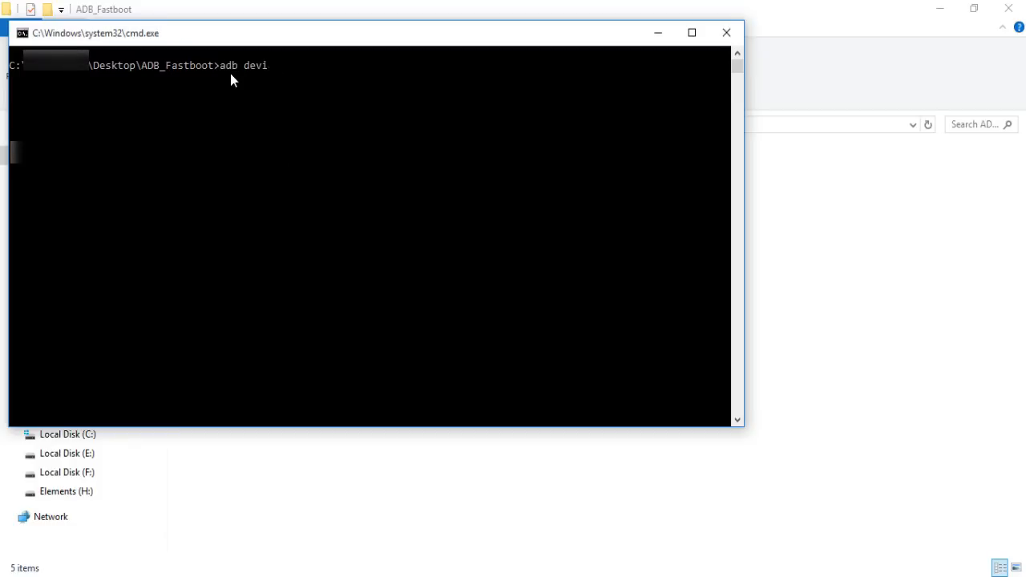
{"action": "key", "text": "Return"}
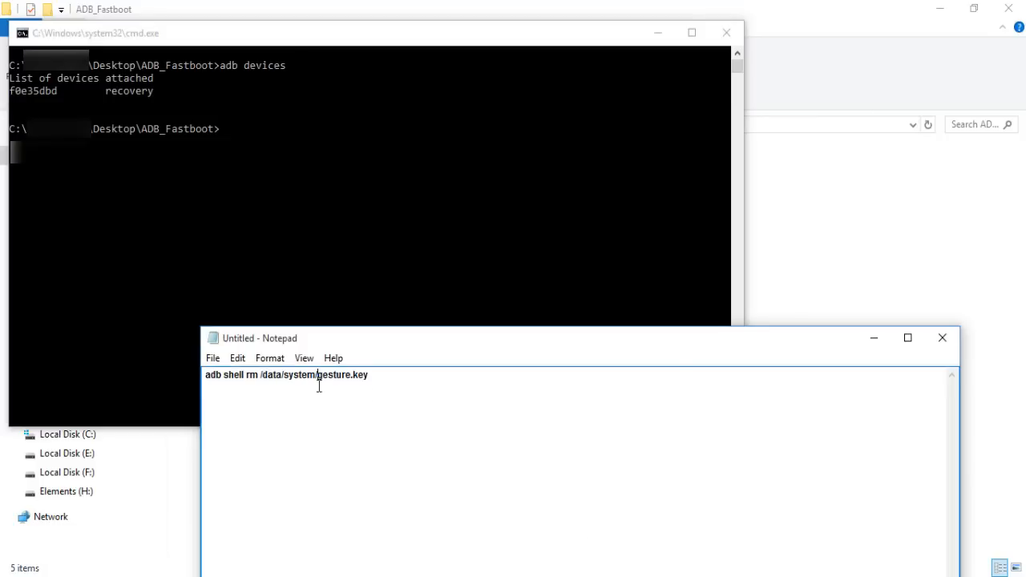
- Enter 'adb shell rm /data/system/gesture.key' at the prompt, taken from the Notepad note
{"action": "double_click", "coordinate": [259, 376]}
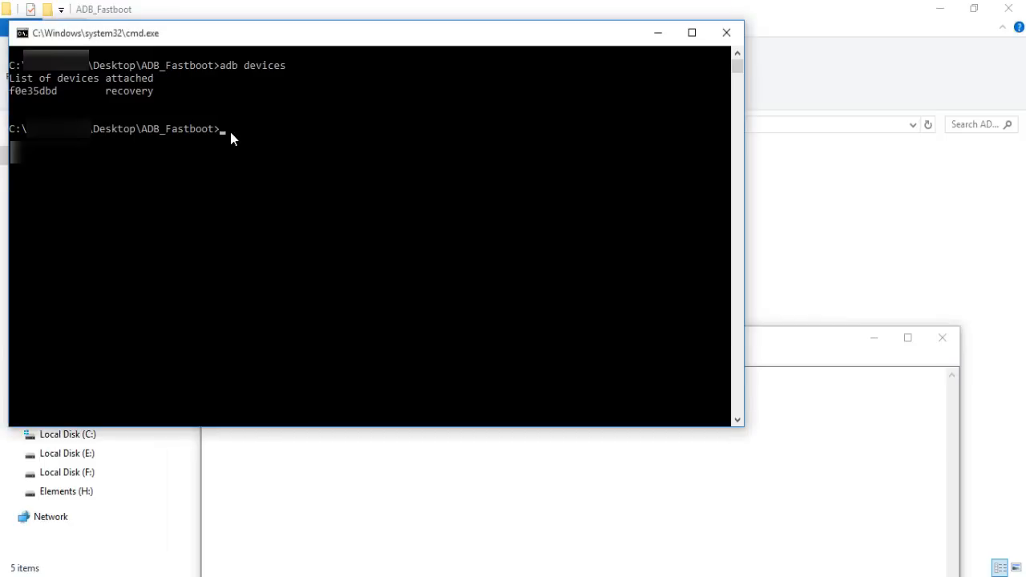
{"action": "type", "text": "adb shell rm /data/system/gesture.key"}
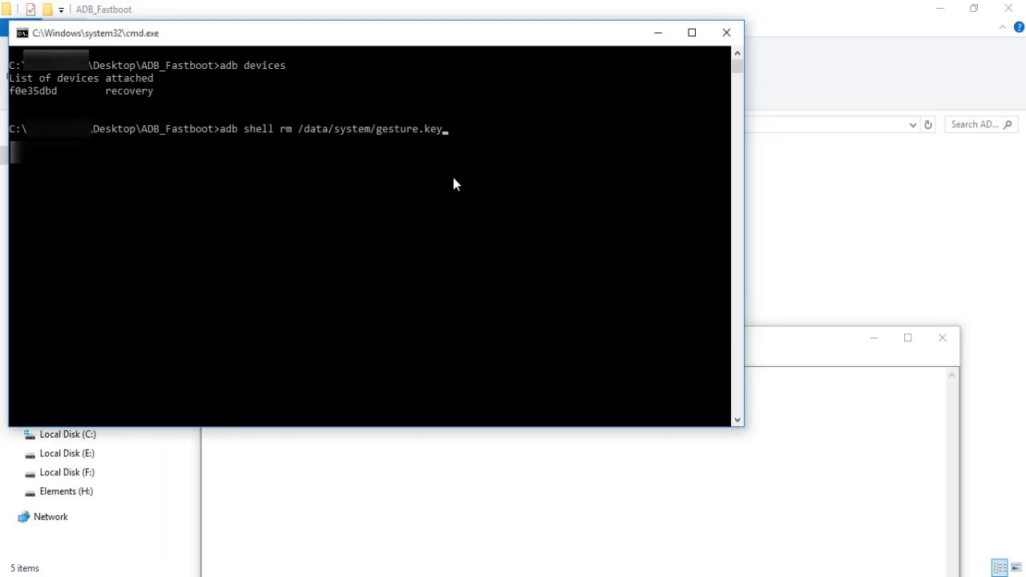